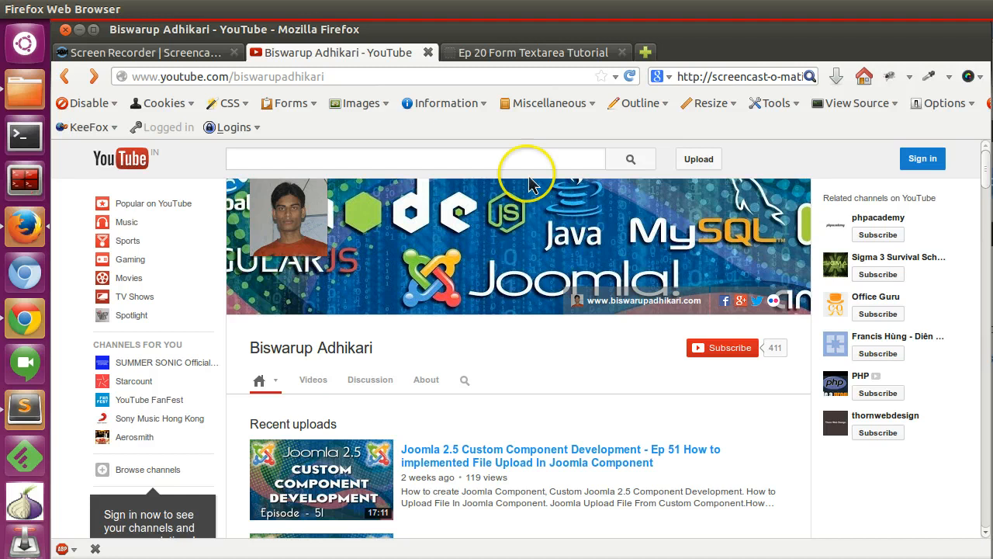
mouse_move(466, 99)
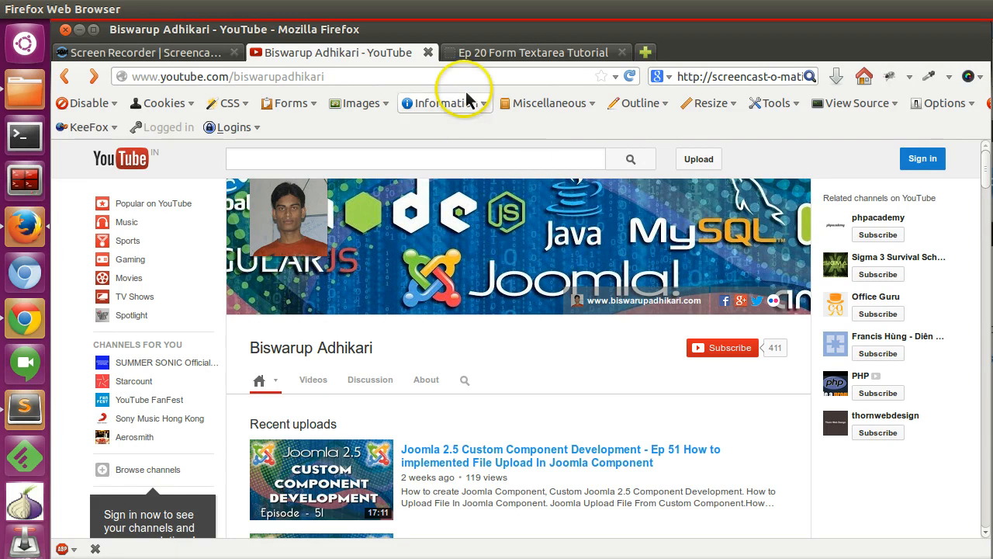
Switch to the Ep 20 Form Textarea Tutorial tab and try its Body and Post Title fields
left_click(533, 52)
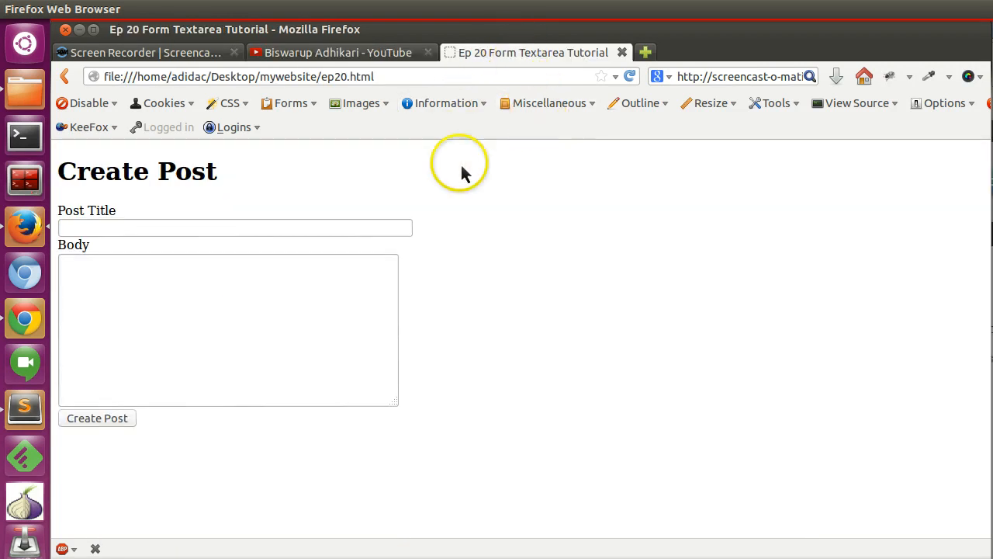
left_click(228, 330)
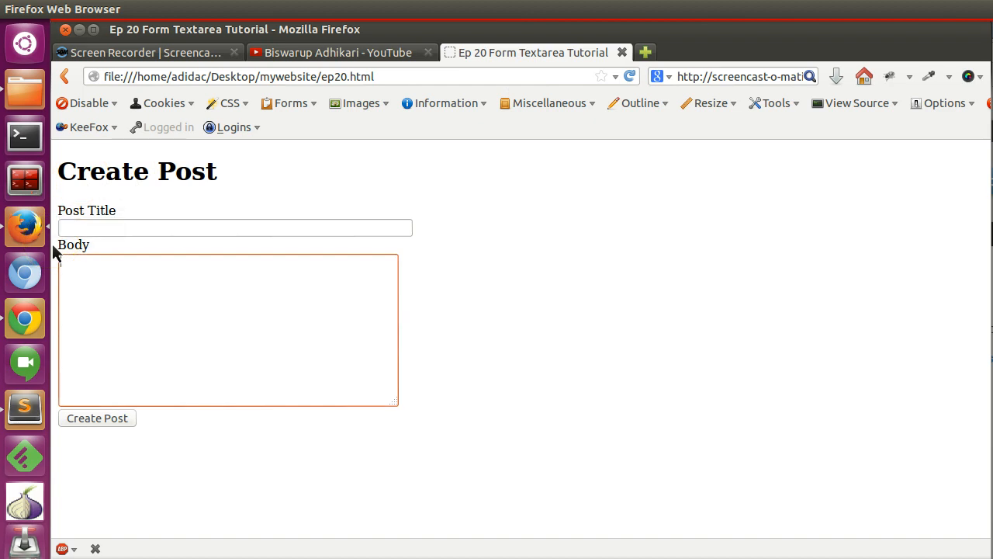
left_click(235, 227)
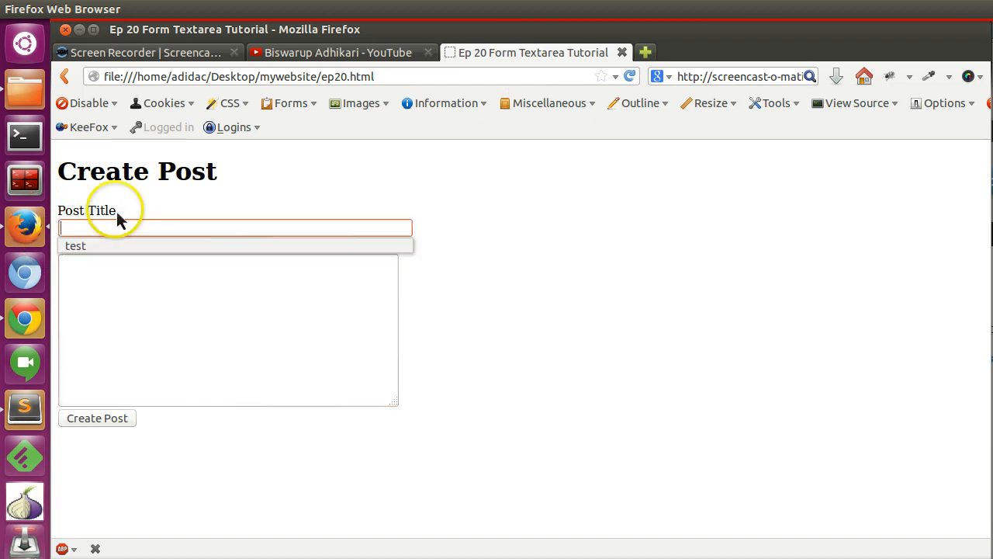
left_click(228, 329)
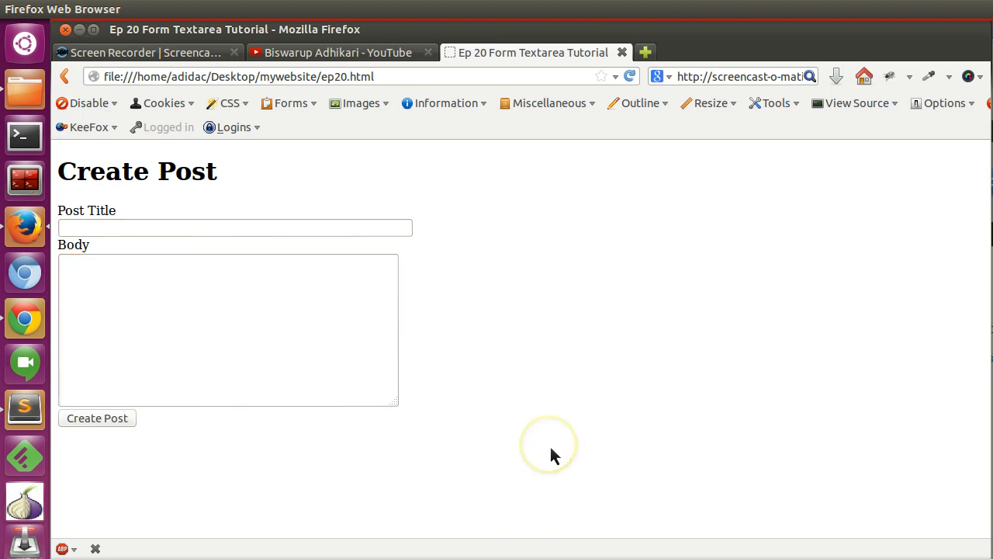
mouse_move(553, 456)
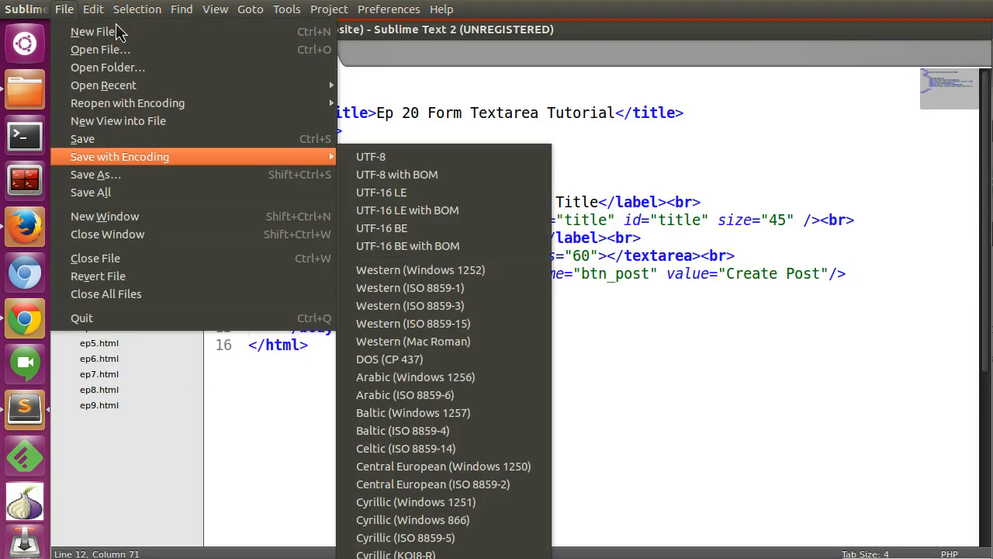
Save the ep20 form page as a new file named ep21.html
left_click(95, 174)
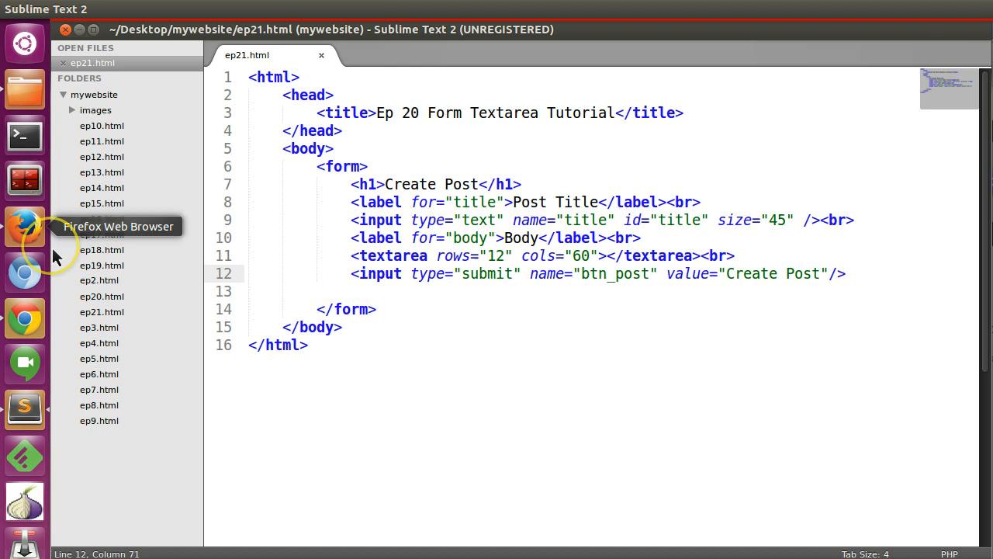
mouse_move(24, 409)
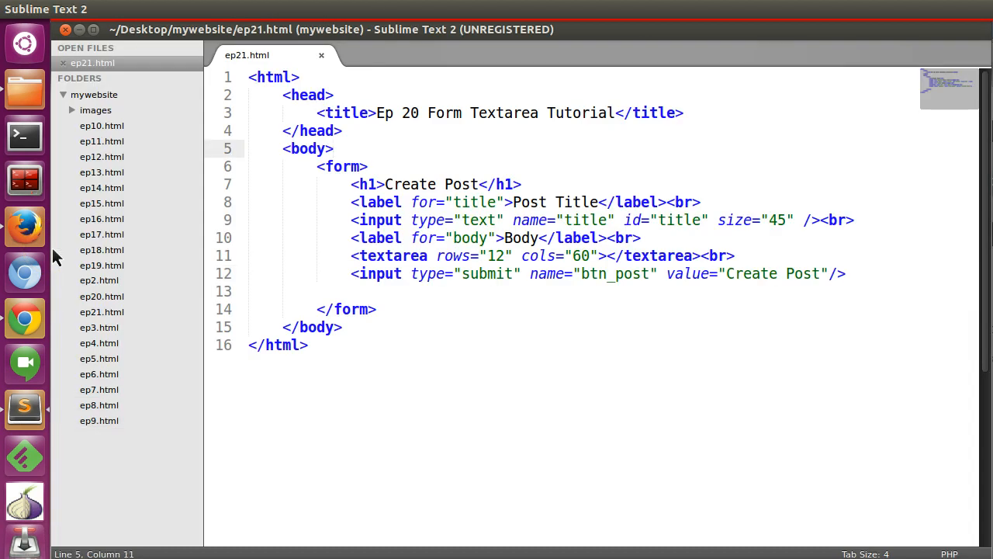
Type a fieldset tag above the form, remove it, and open a blank line inside the form
key("Return")
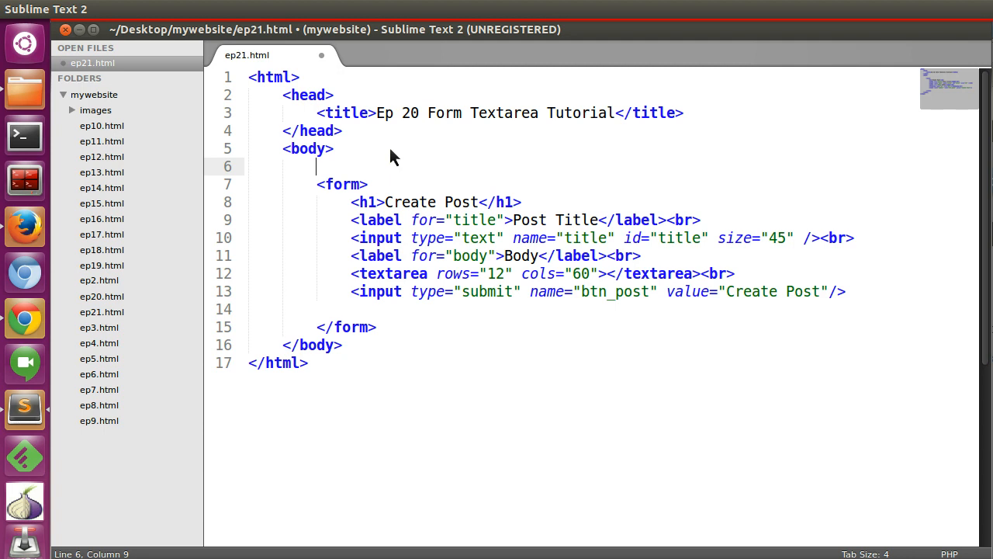
mouse_move(390, 166)
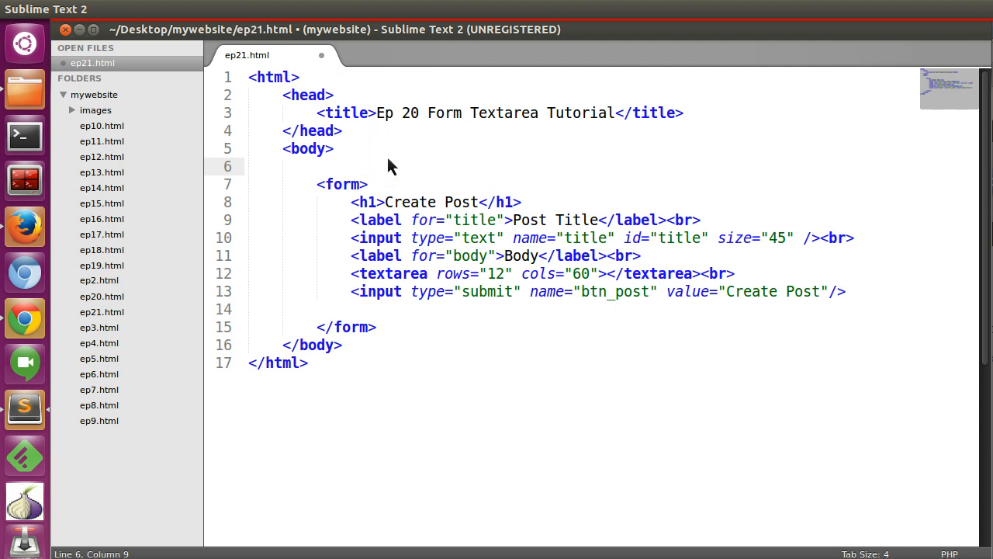
type("<f")
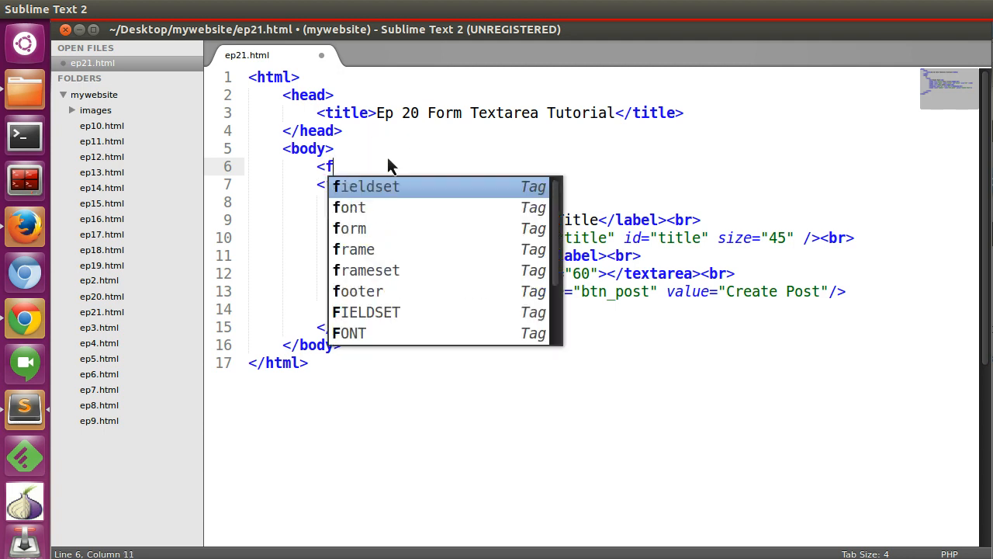
type("ieldset></fieldset>")
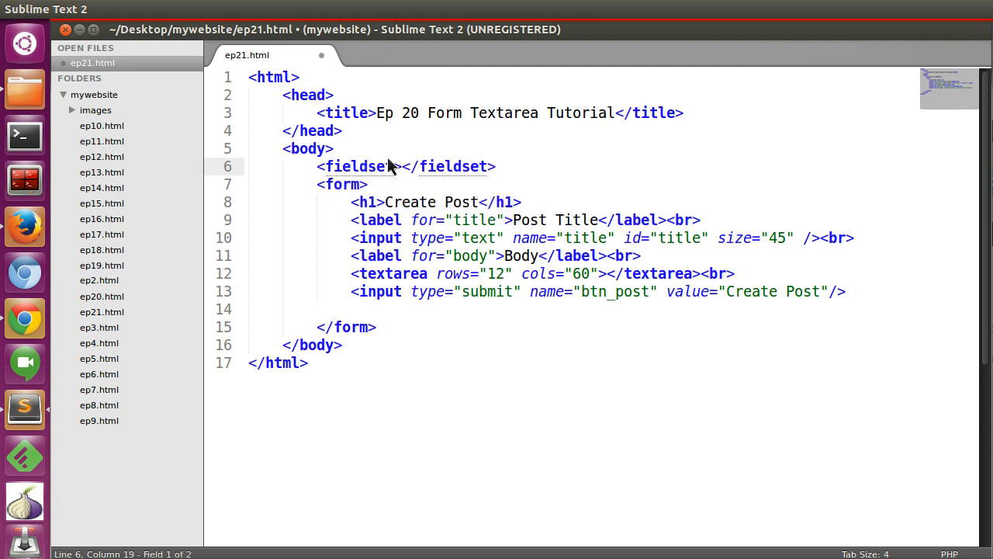
left_click(488, 166)
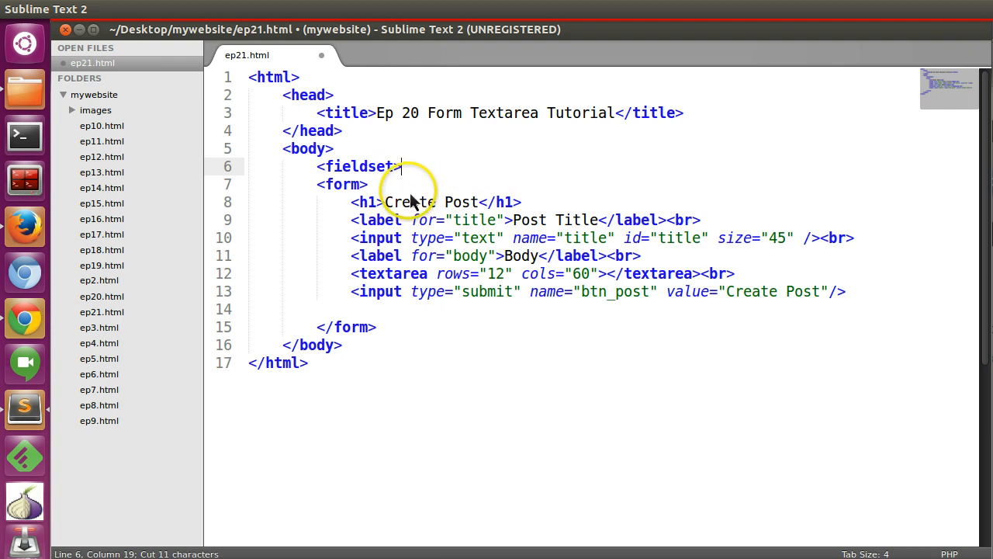
mouse_move(392, 198)
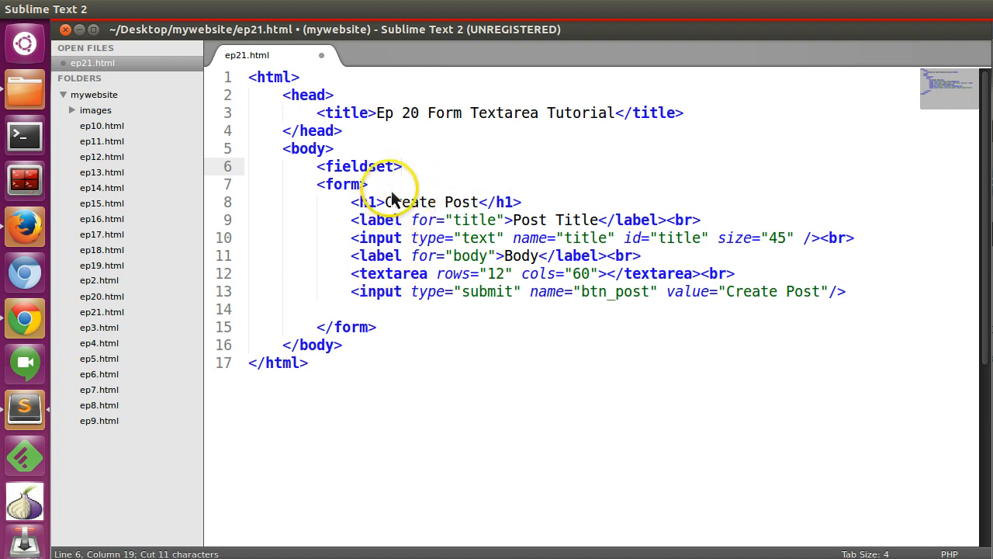
key("enter")
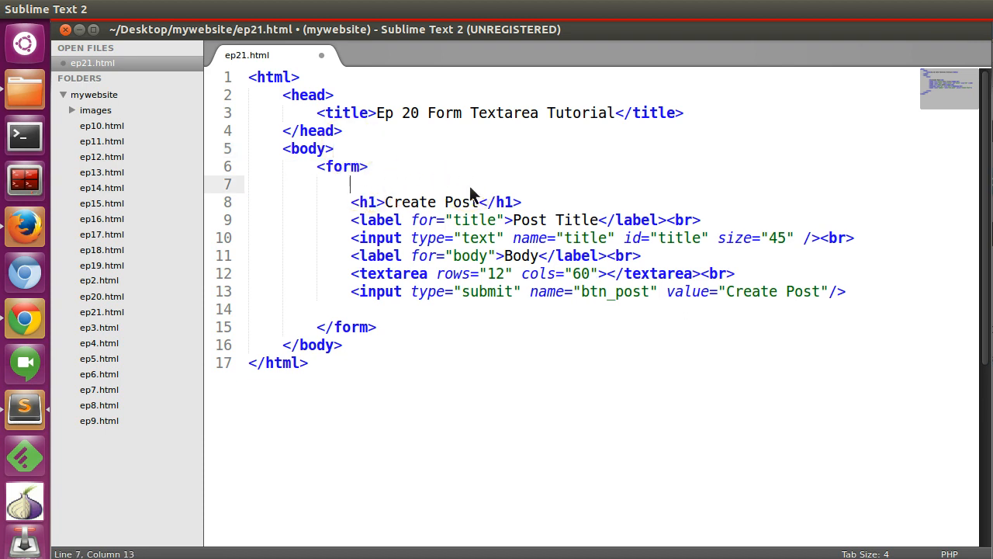
Wrap the form's heading, labels and inputs in fieldset tags, with a blank line inside
type("<fieldset>")
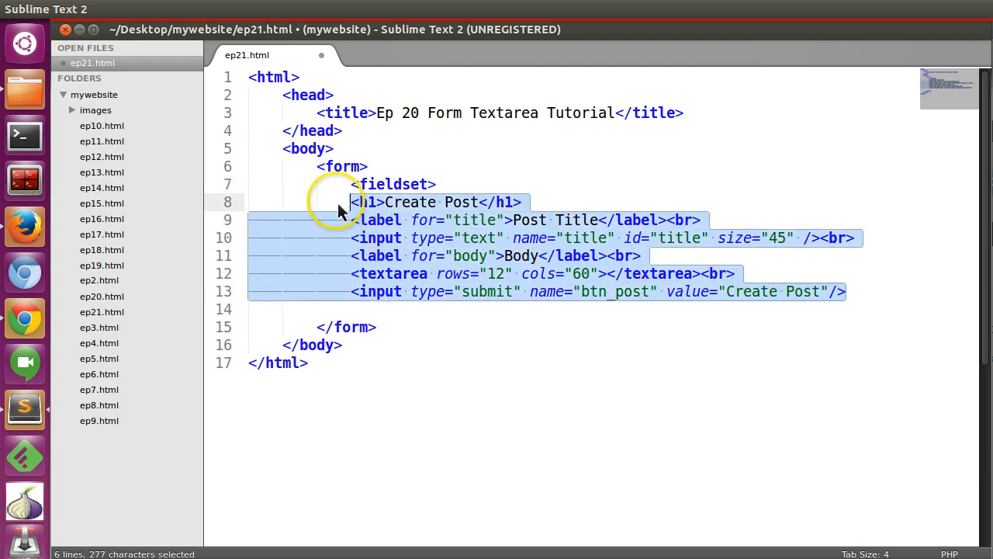
left_click(877, 291)
type("</")
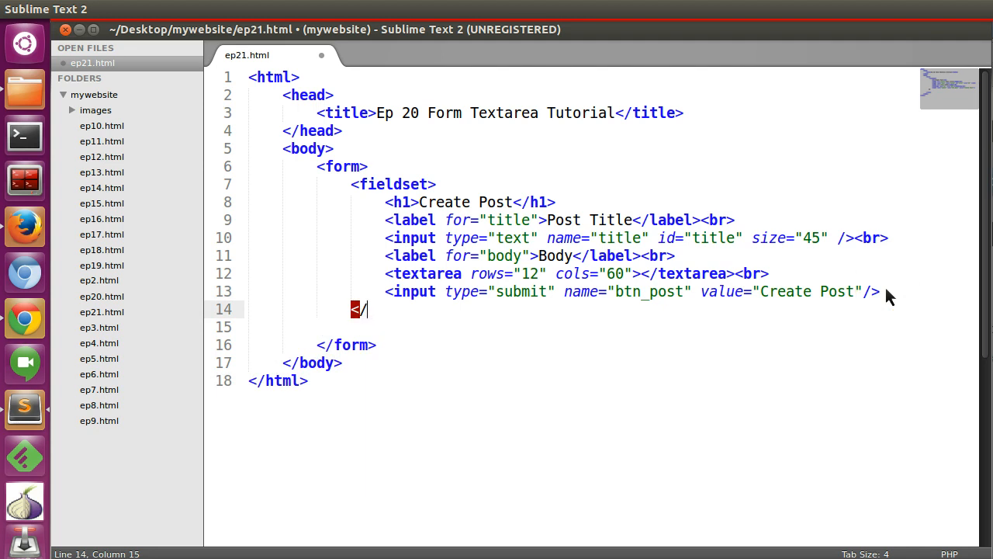
type("fieldset>")
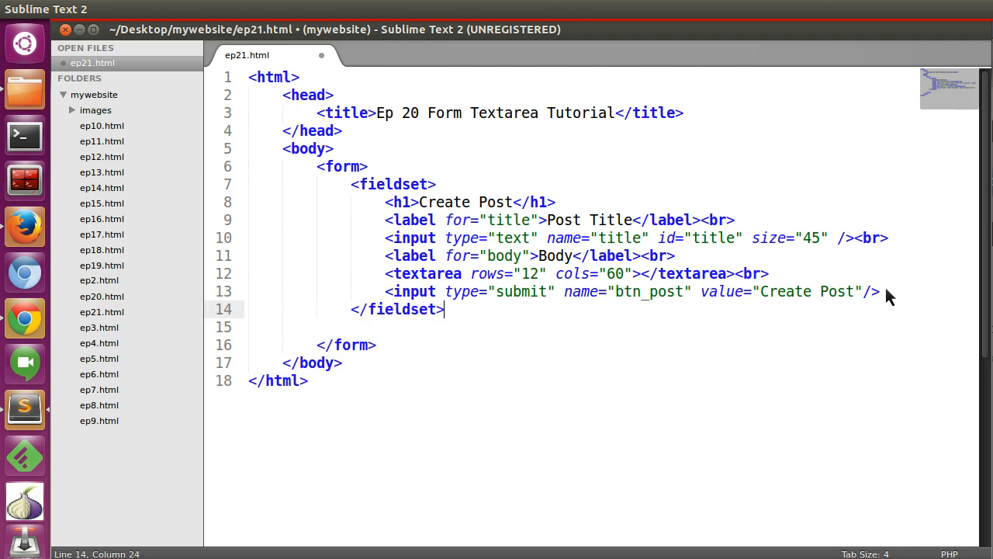
left_click(436, 184)
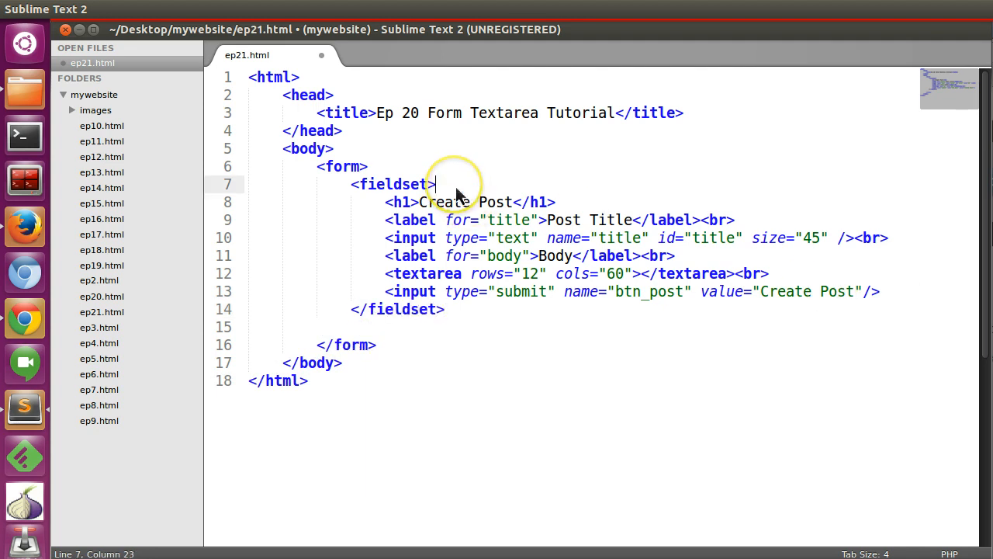
key("Return")
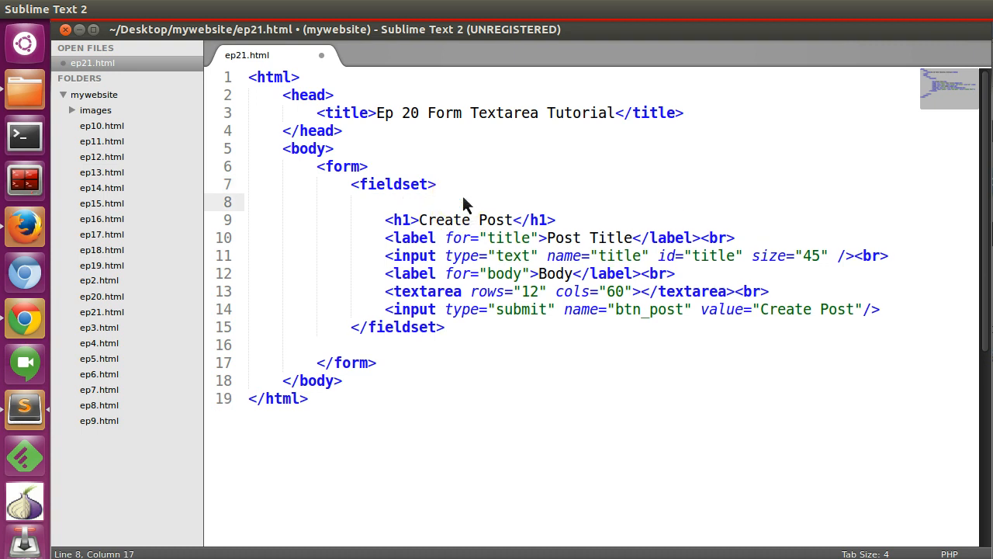
Move the Create Post h1 heading into a legend atop the fieldset and save
type("legend></legend>")
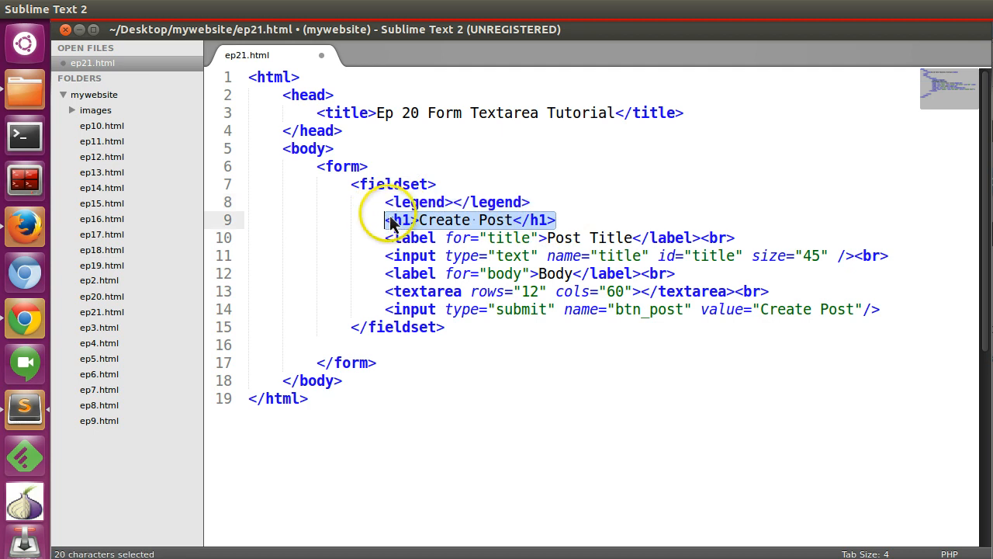
key("ctrl+x")
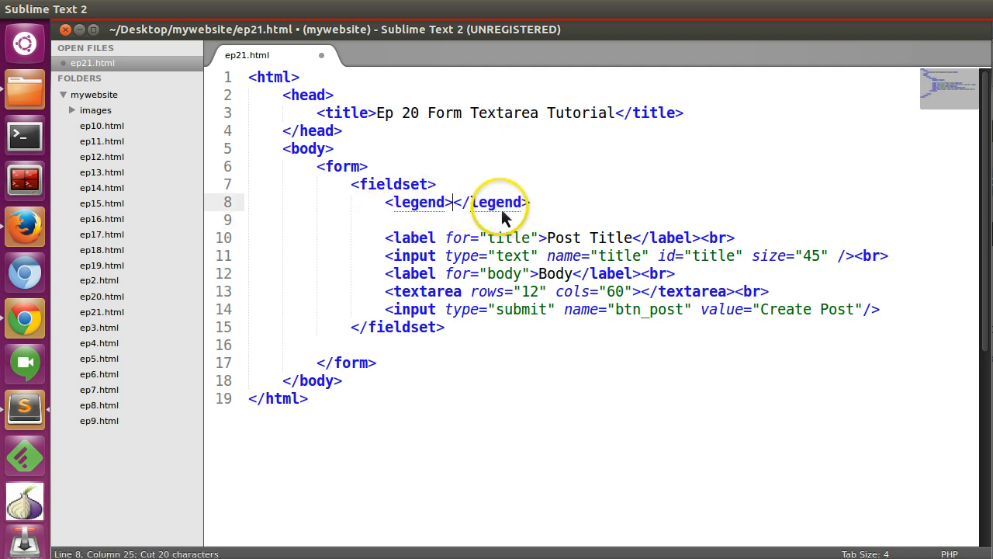
type("<h1>Create Post</h1>")
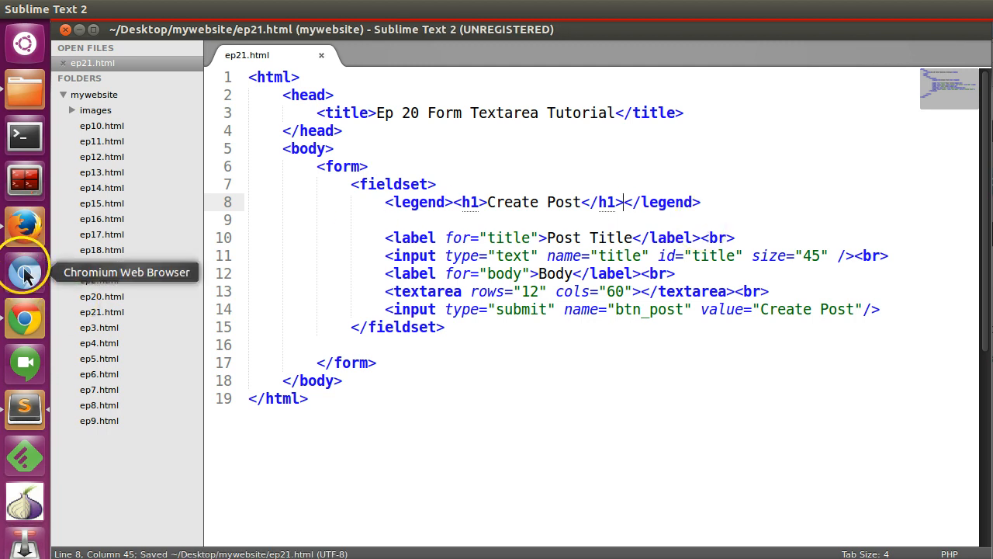
left_click(25, 225)
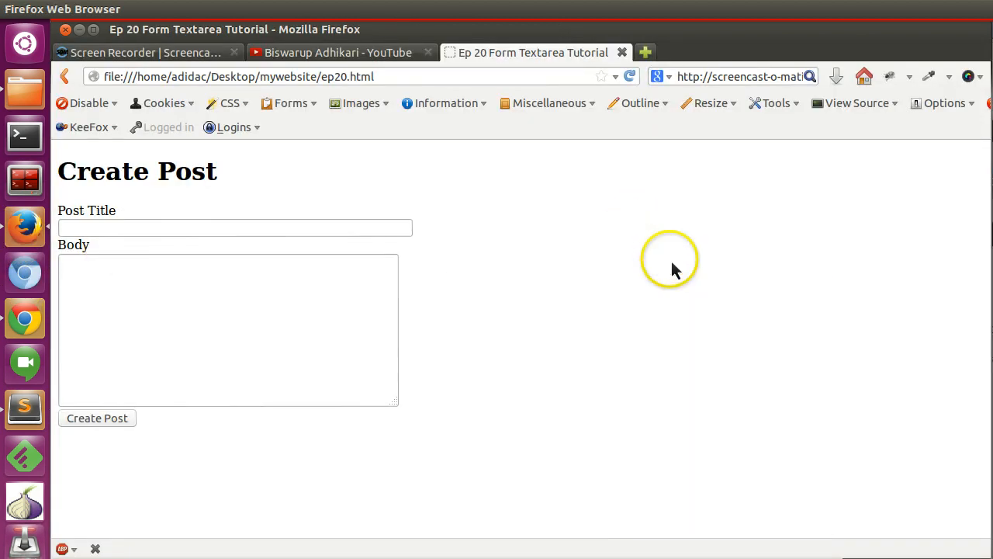
Load ep21.html in Firefox to view the bordered fieldset with its Create Post legend
left_click(326, 76)
type("1")
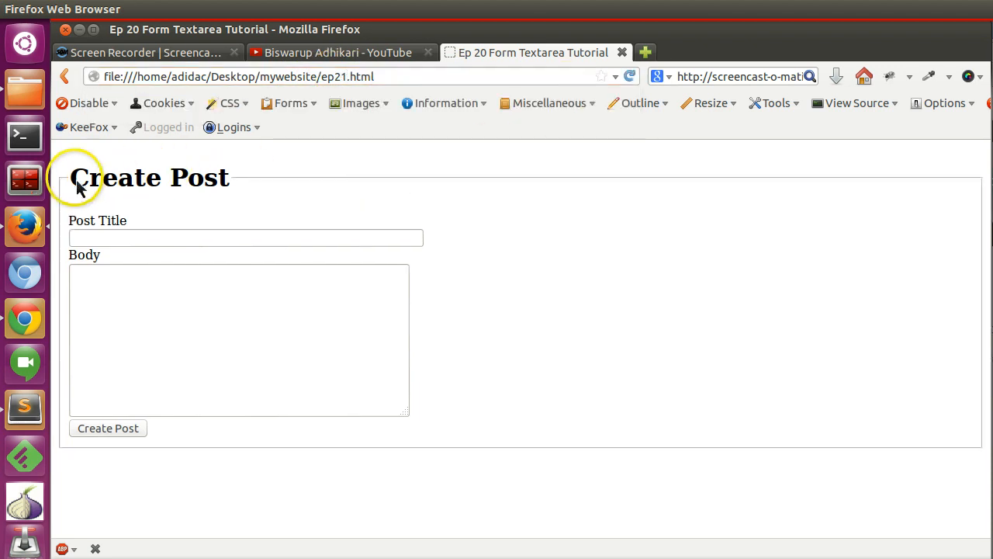
mouse_move(512, 188)
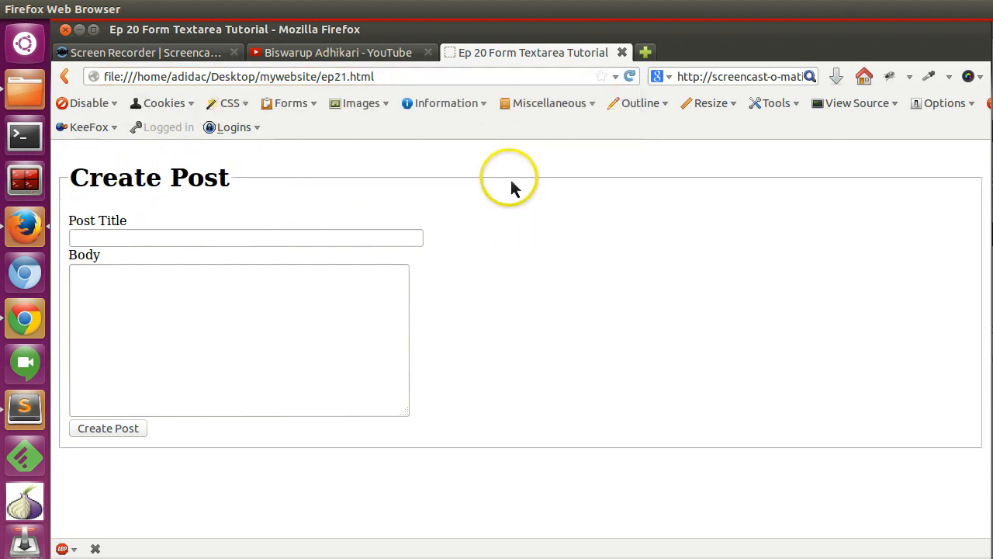
mouse_move(25, 318)
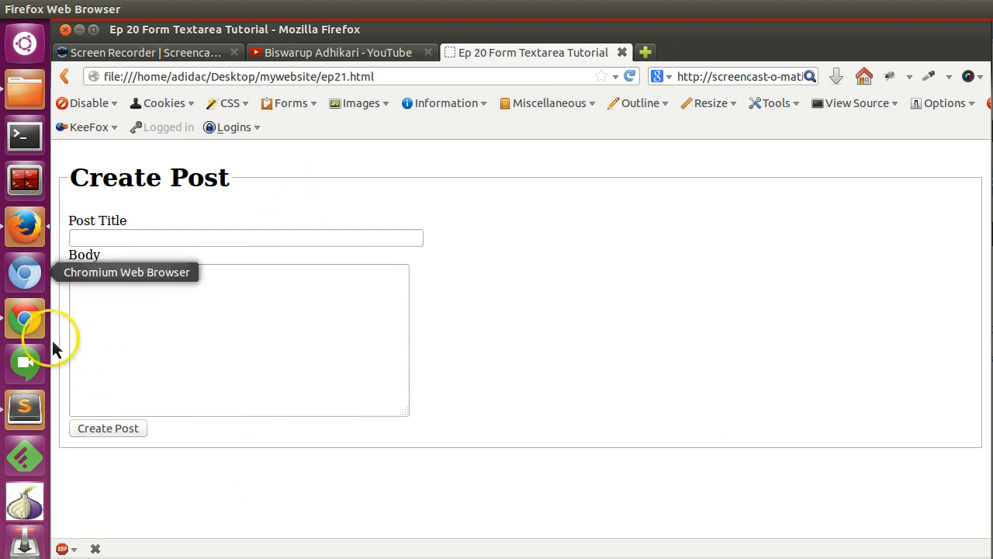
mouse_move(54, 349)
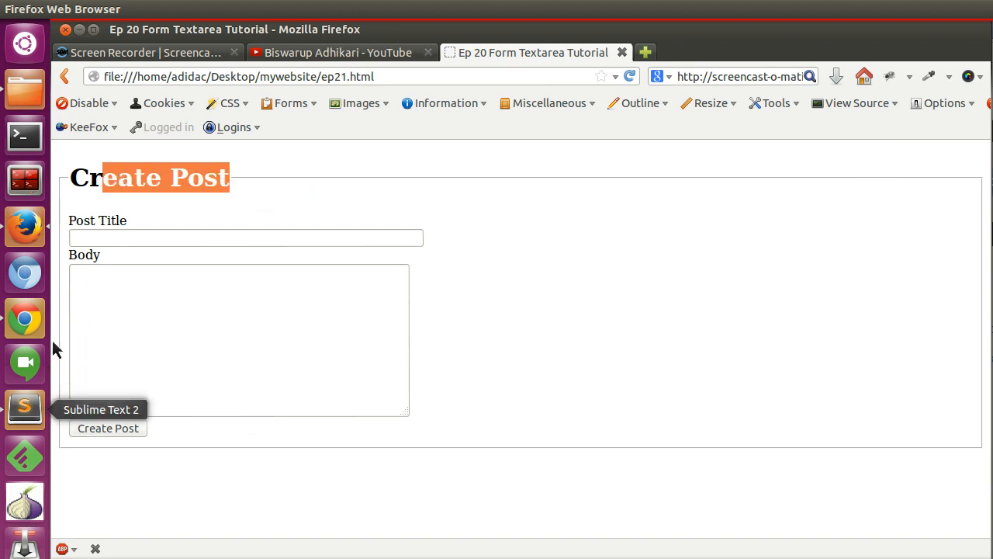
left_click(25, 409)
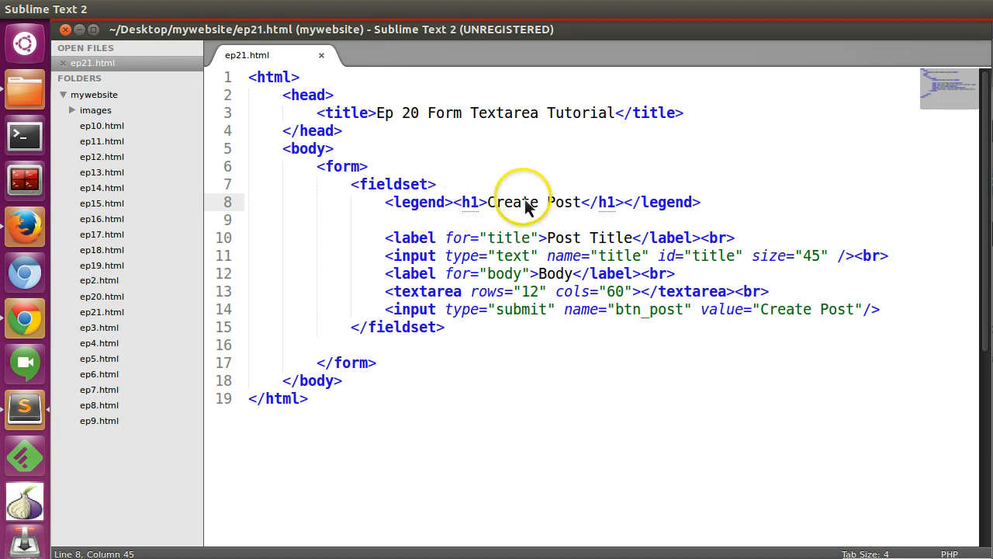
Replace the legend's h1 with plain text 'ssss Create Post' and save the file
type("ssss")
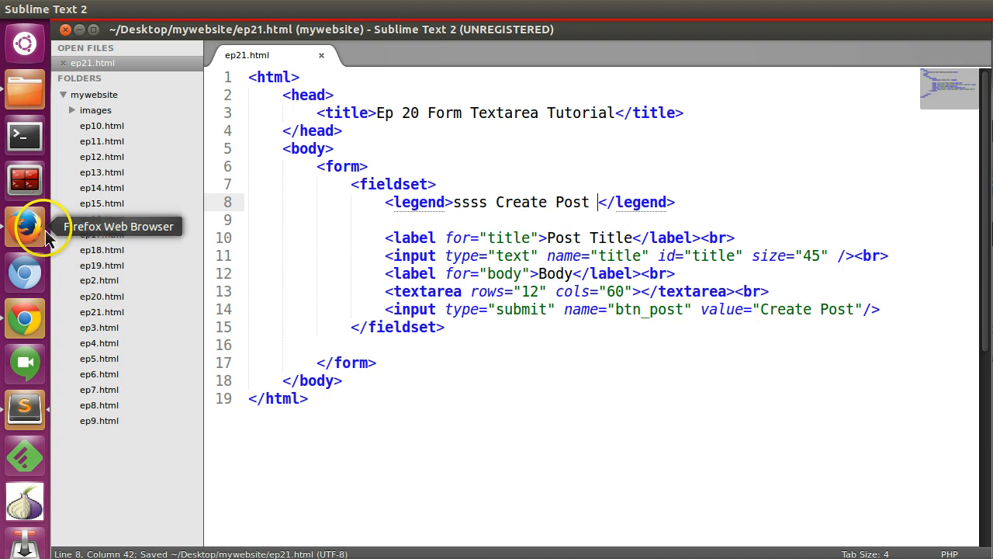
left_click(25, 225)
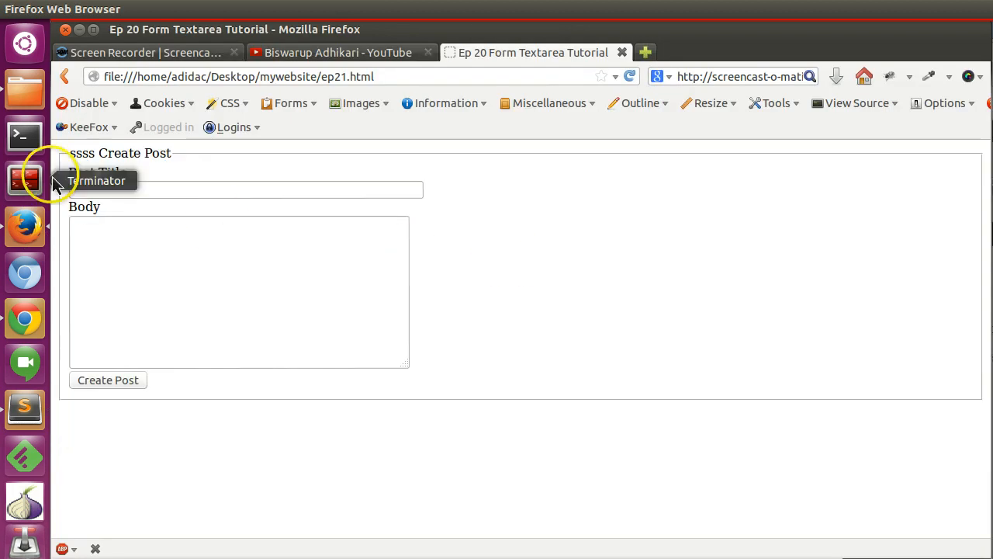
mouse_move(54, 174)
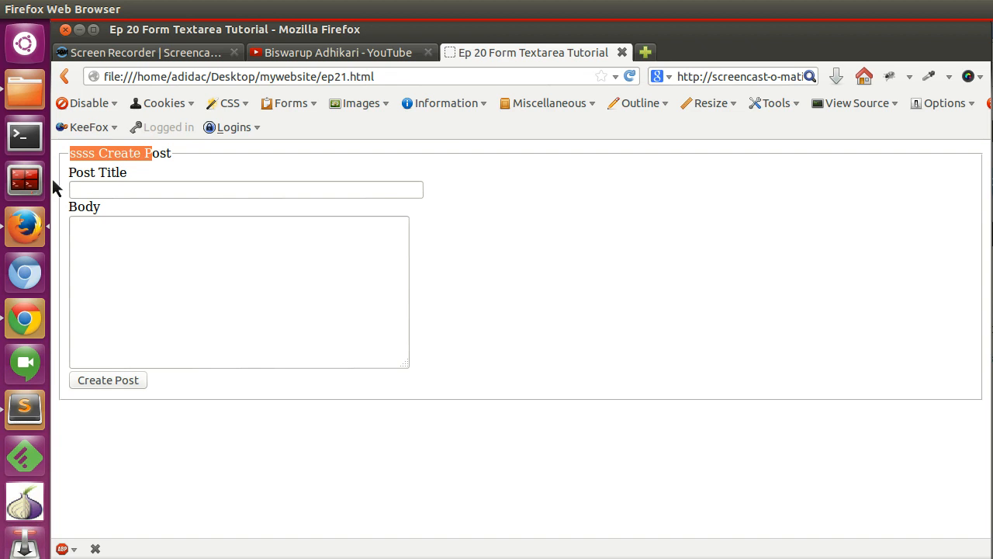
mouse_move(25, 409)
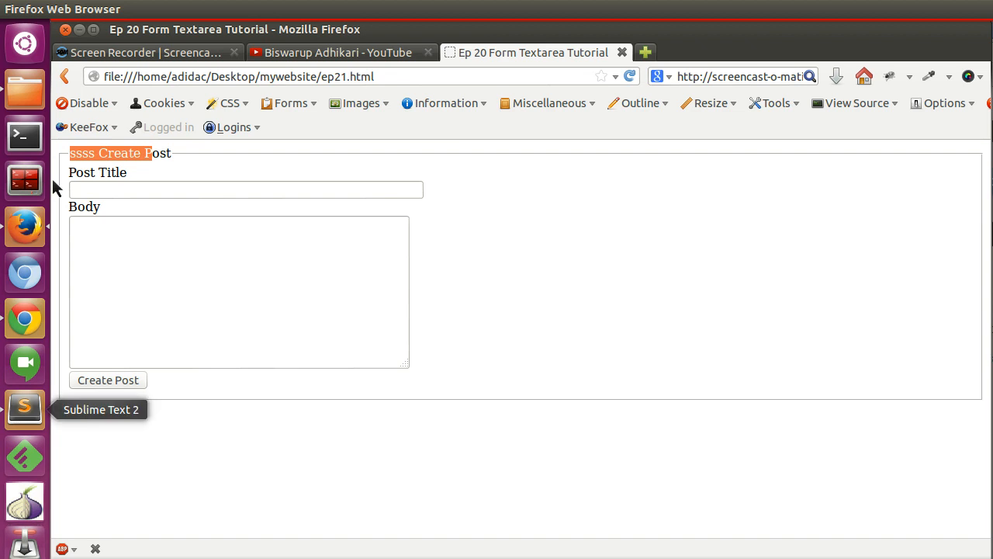
Back in the editor, select the word 'fieldset' in the opening tag
left_click(25, 409)
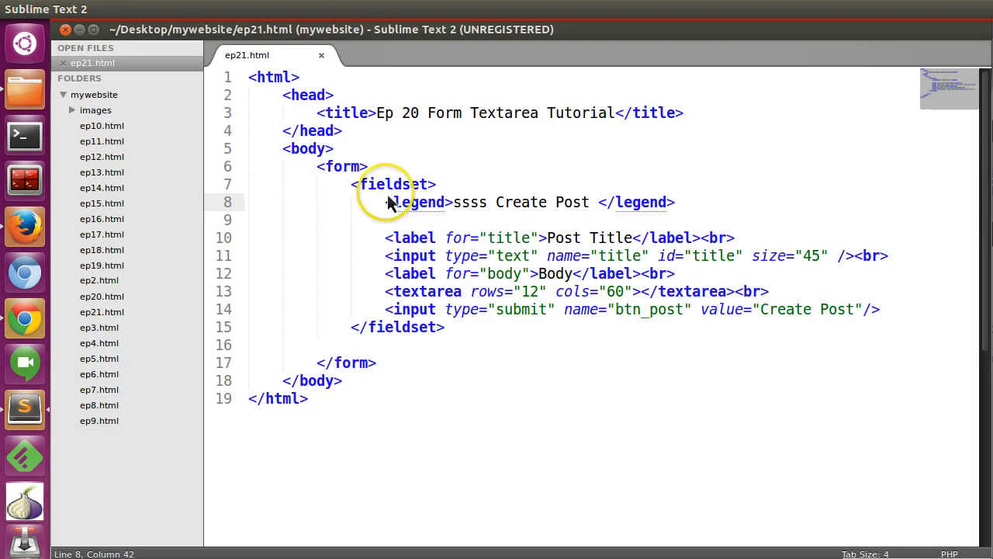
double_click(392, 184)
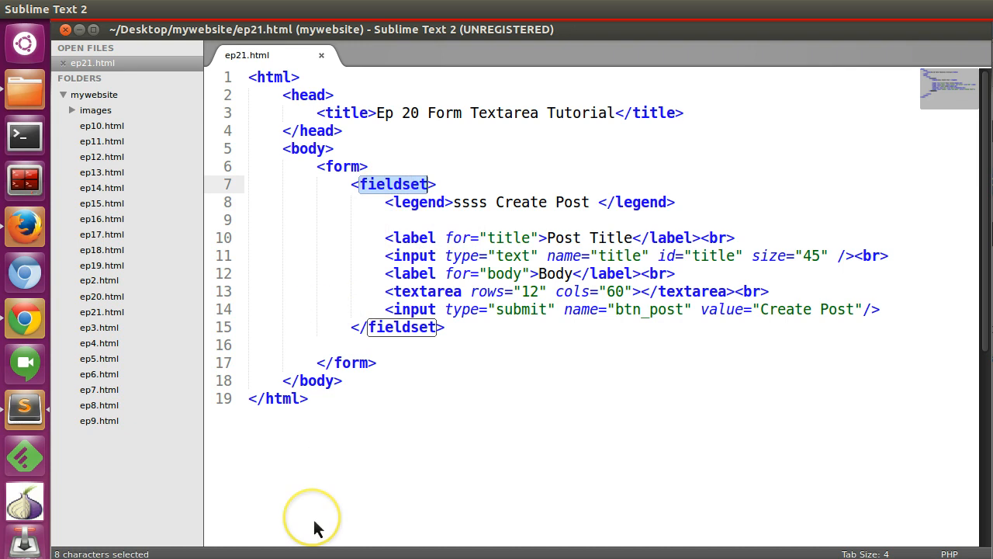
mouse_move(24, 363)
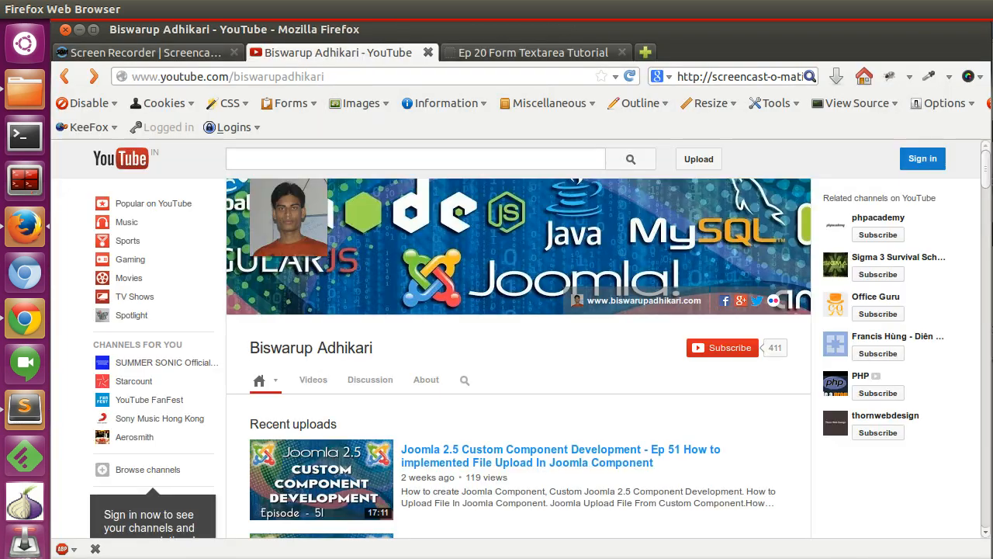
mouse_move(656, 454)
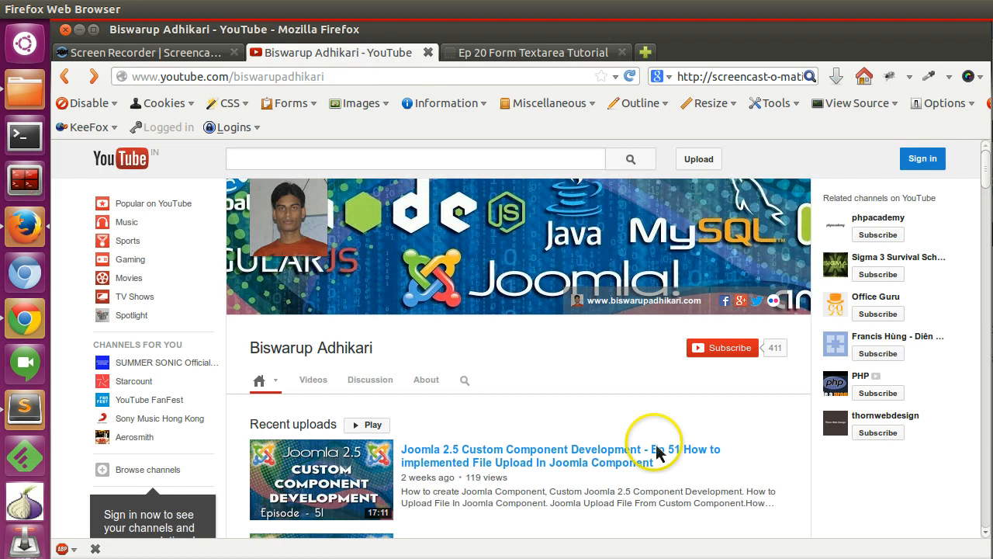
mouse_move(803, 136)
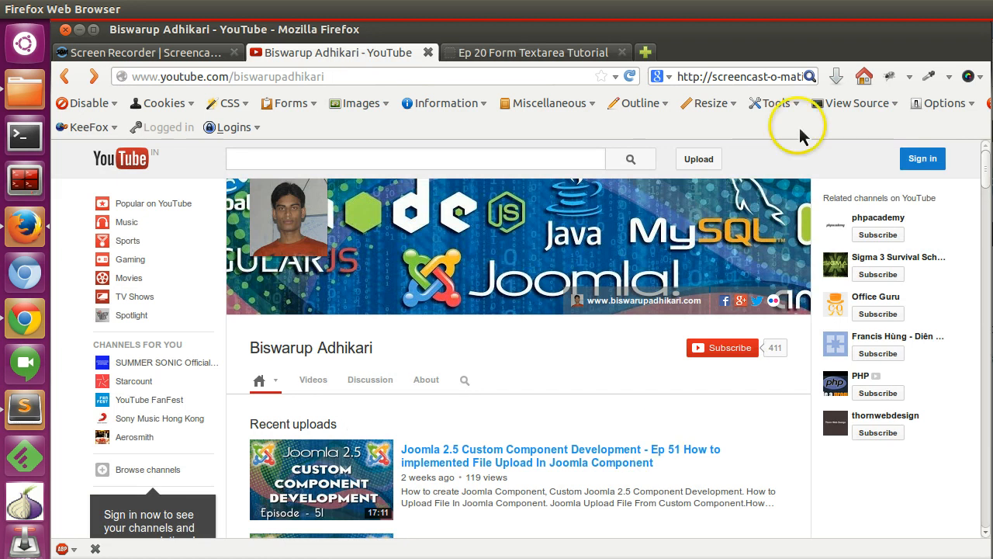
mouse_move(425, 488)
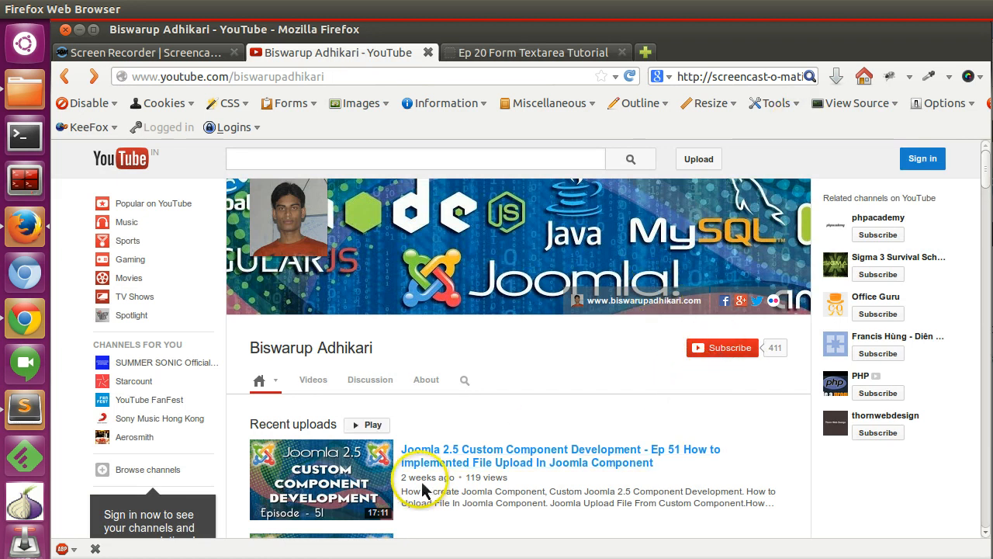